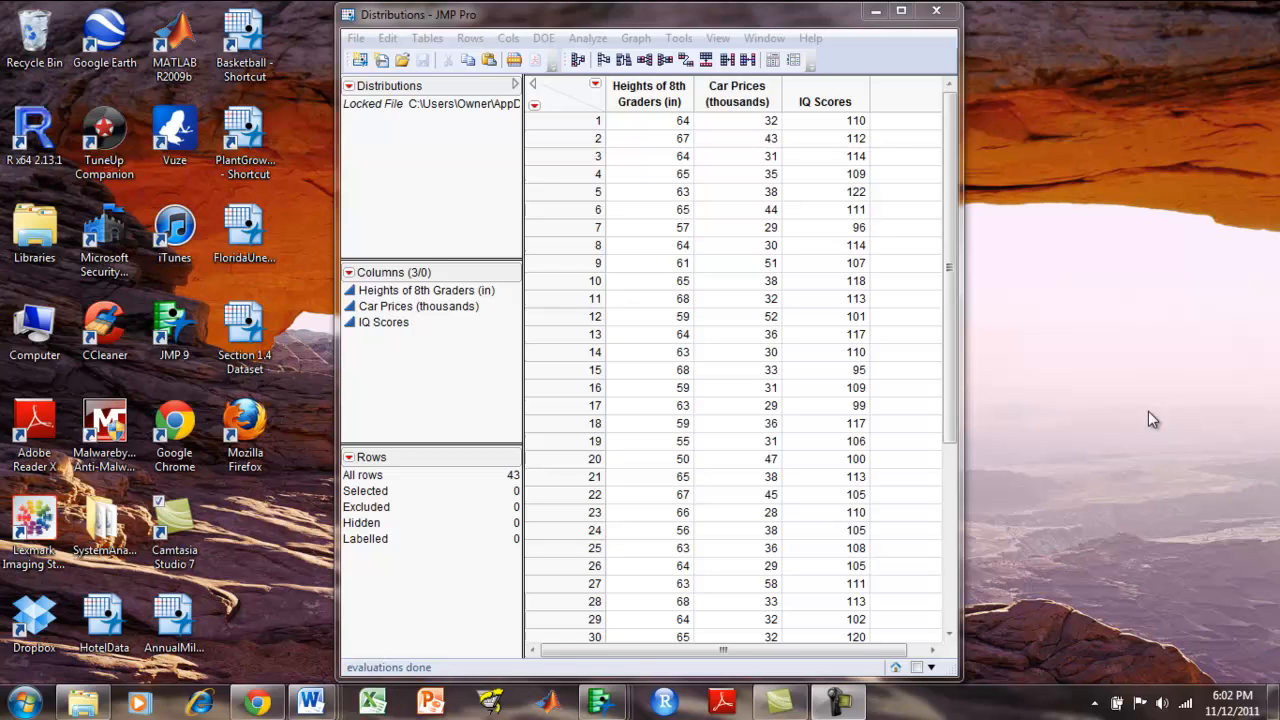
{"action": "mouse_move", "coordinate": [590, 22]}
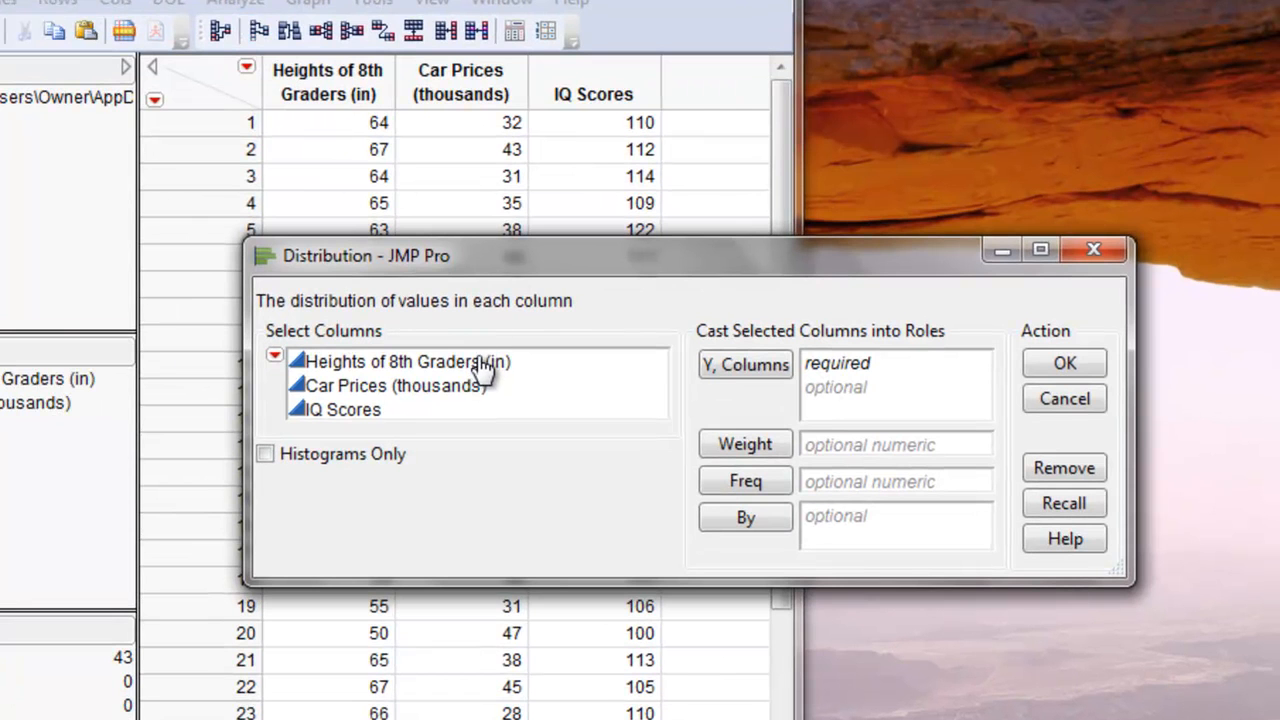
Run a Distribution analysis with Heights of 8th Graders (in) as the Y column
{"action": "left_click", "coordinate": [408, 361]}
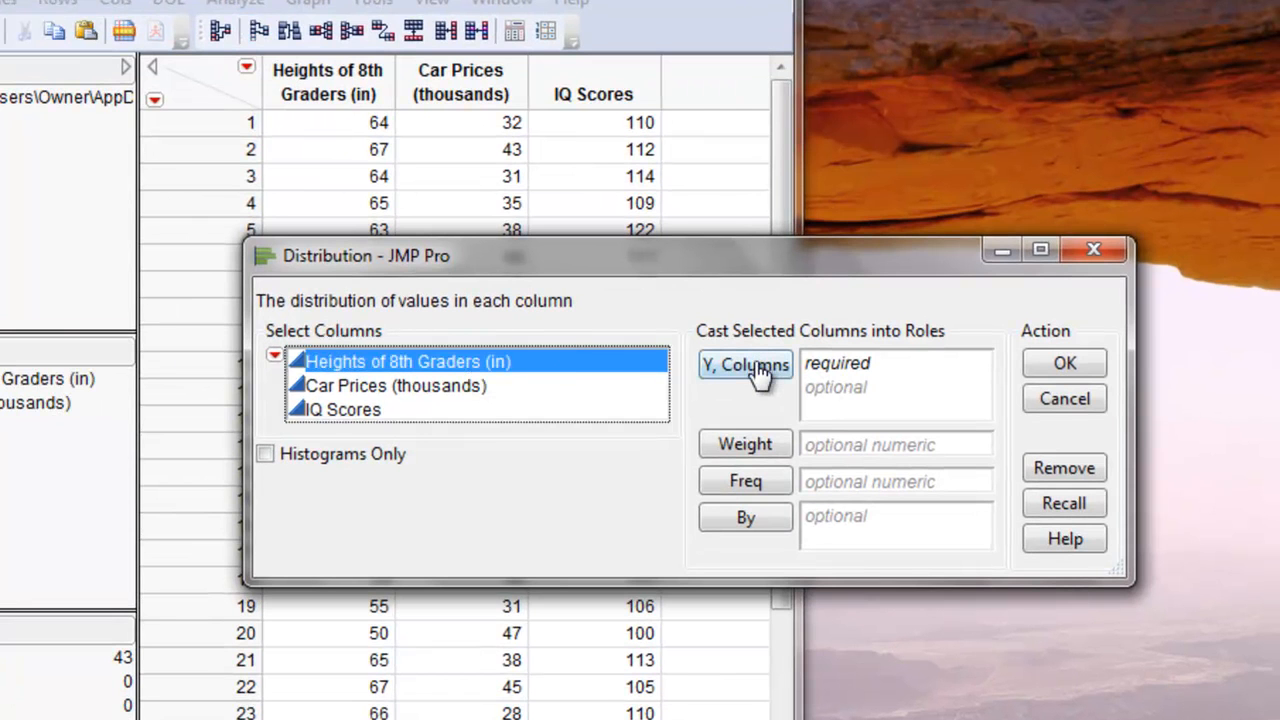
{"action": "left_click", "coordinate": [745, 363]}
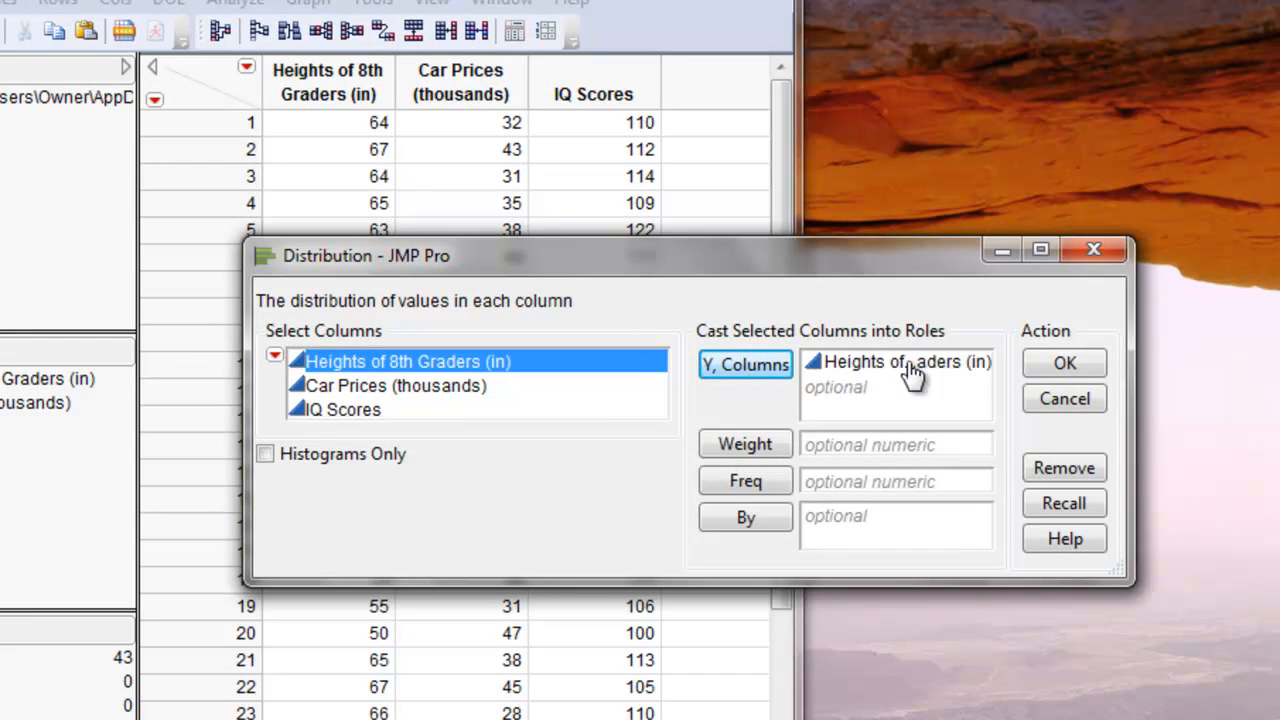
{"action": "left_click", "coordinate": [1064, 362]}
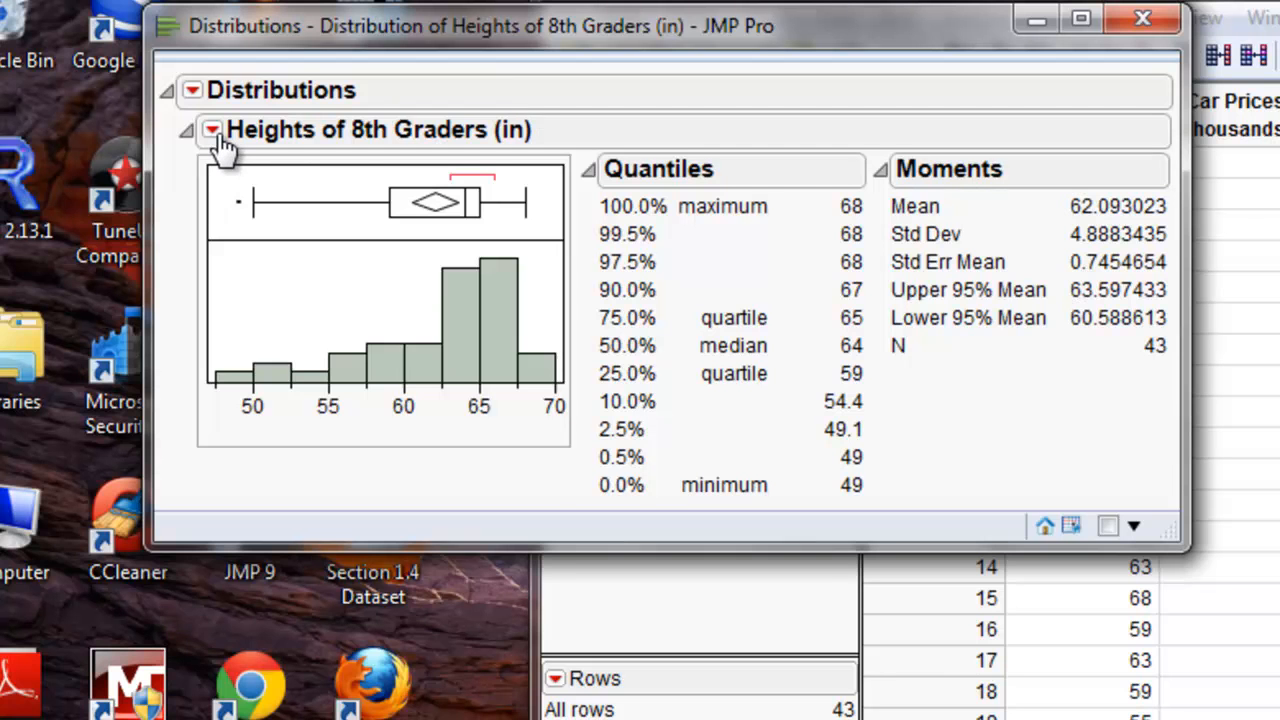
Choose Test Mean from the heights report's red-triangle menu
{"action": "left_click", "coordinate": [211, 129]}
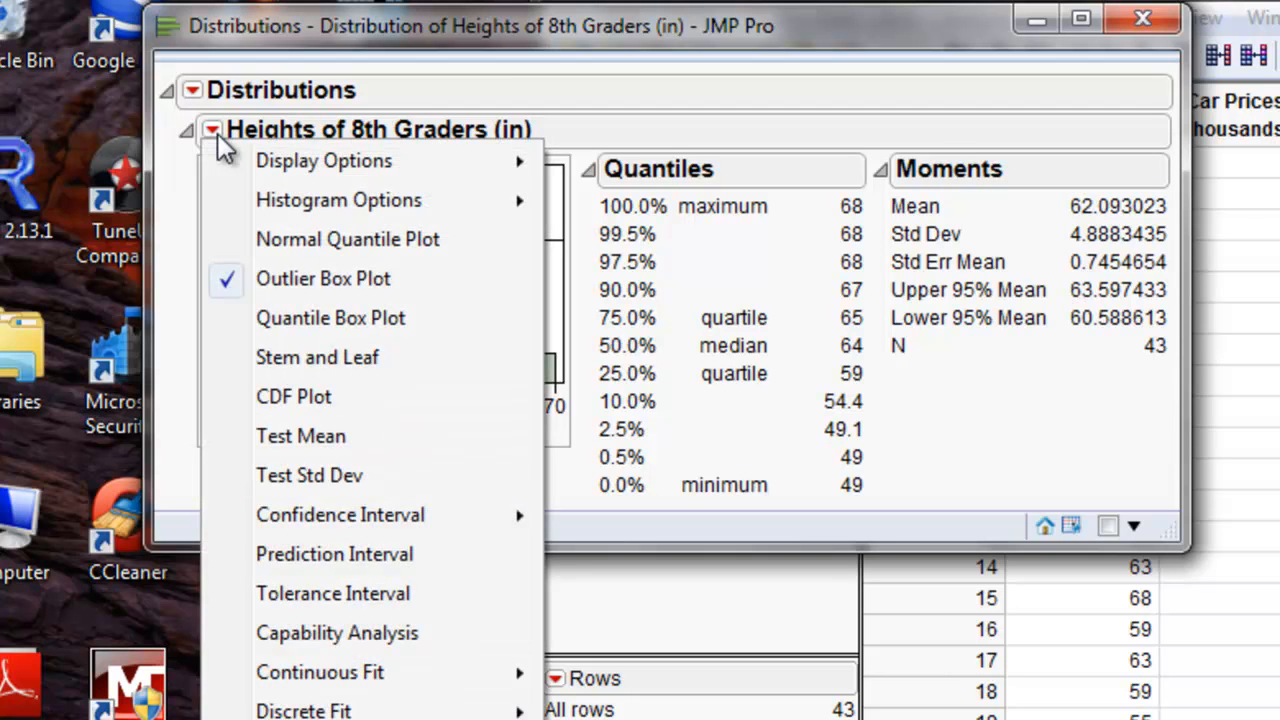
{"action": "mouse_move", "coordinate": [300, 436]}
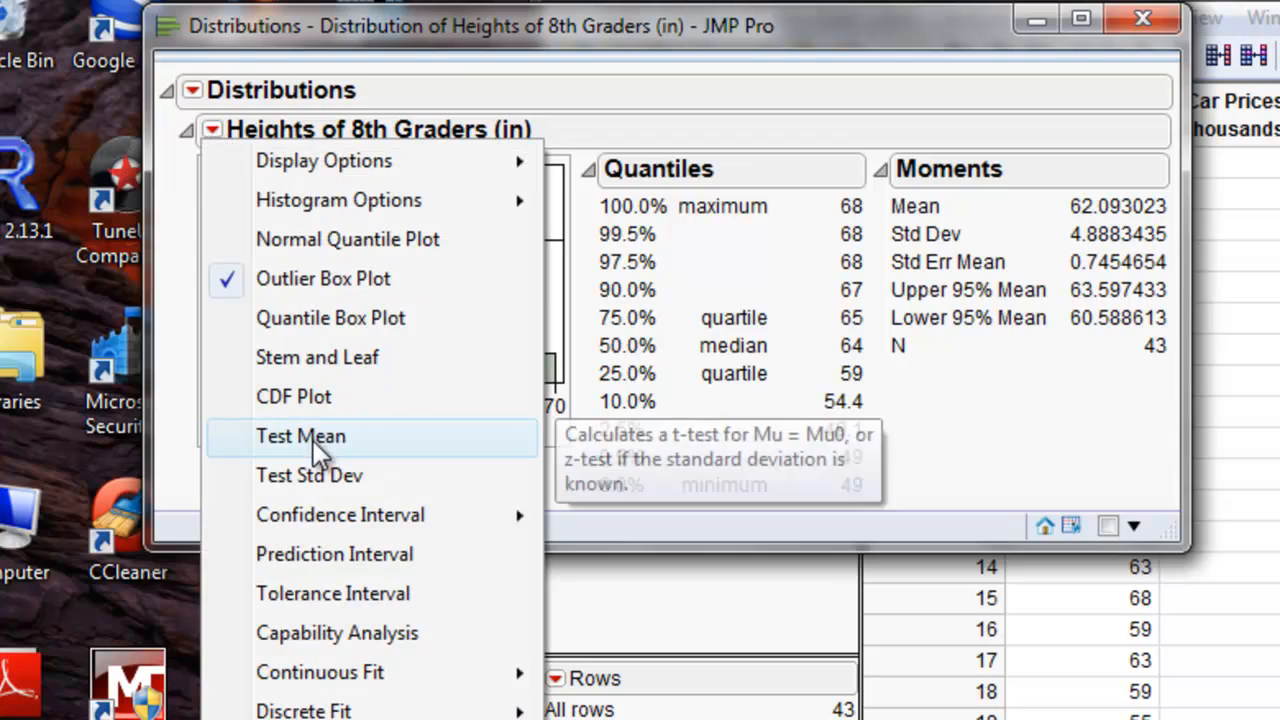
{"action": "left_click", "coordinate": [300, 436]}
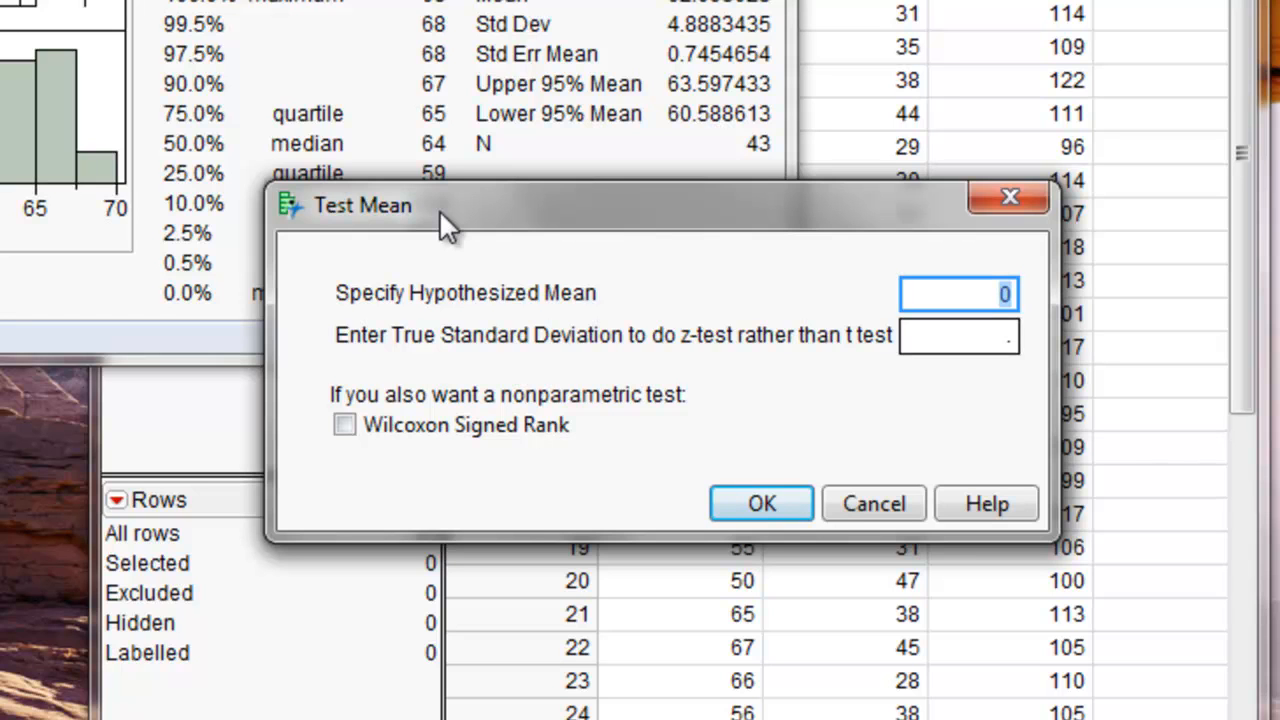
Run the z-test with hypothesized mean 65 and true standard deviation 3
{"action": "type", "text": "65"}
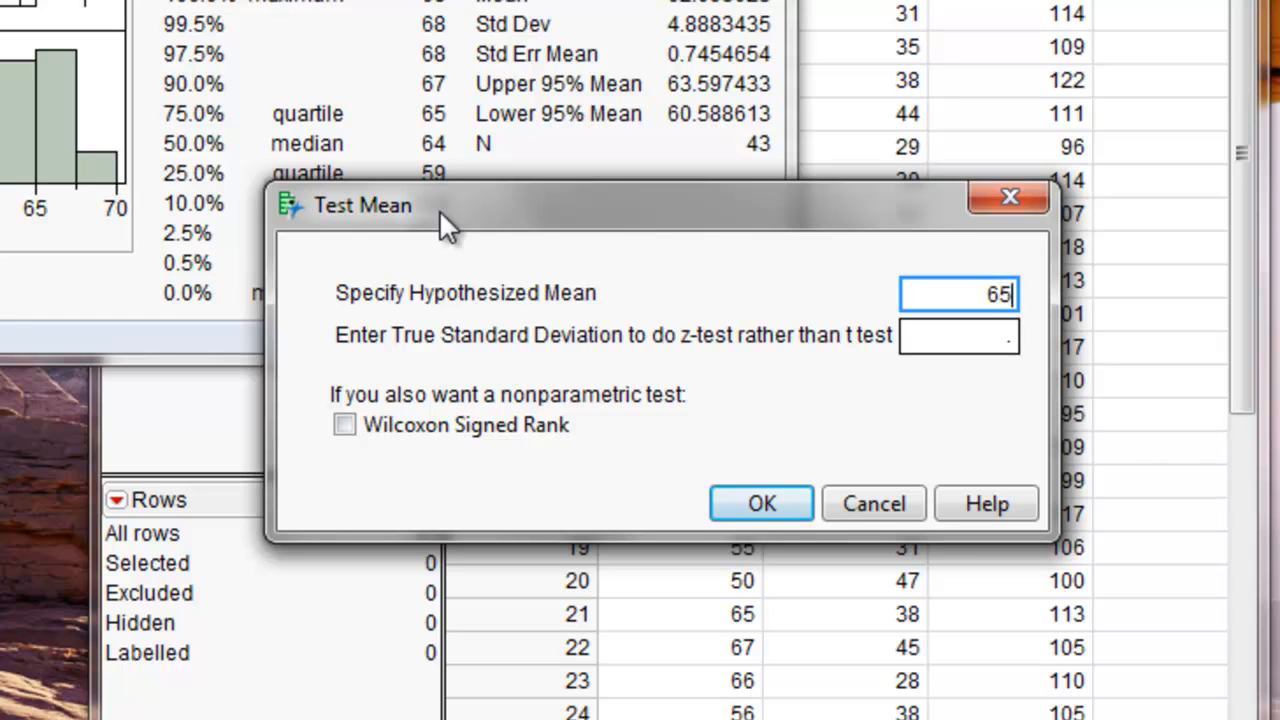
{"action": "left_click", "coordinate": [957, 335]}
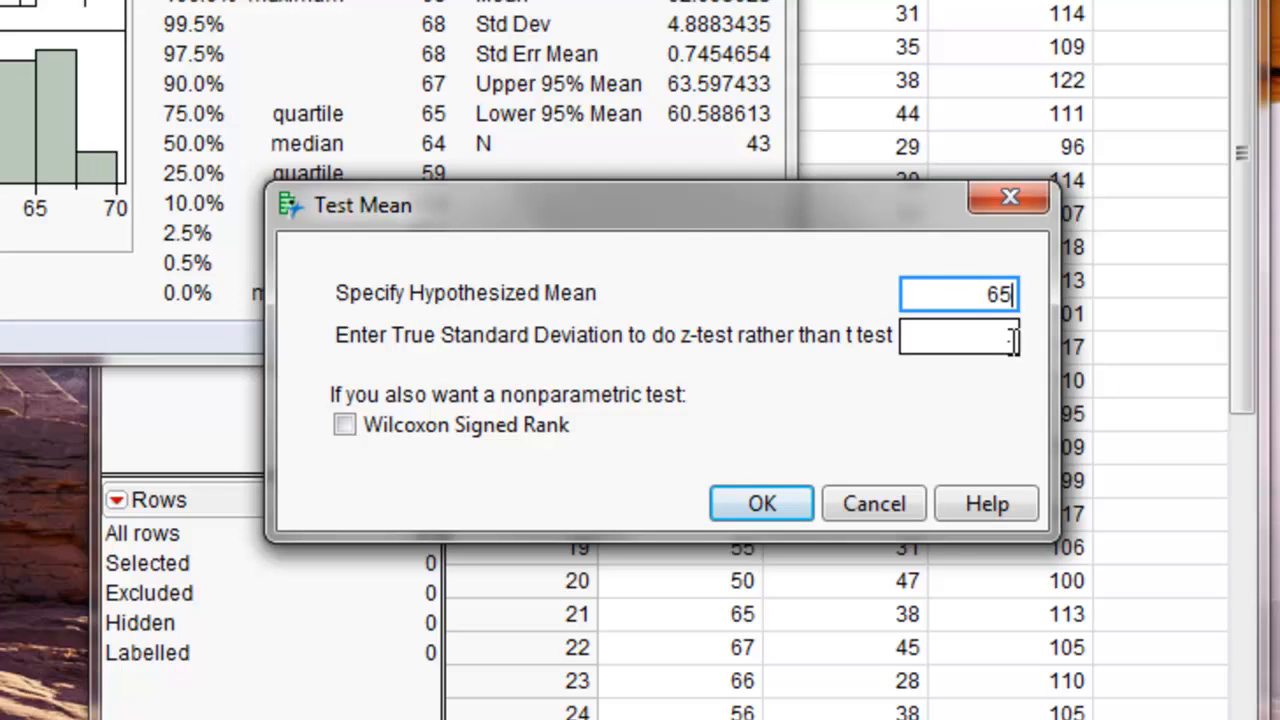
{"action": "left_click", "coordinate": [958, 335]}
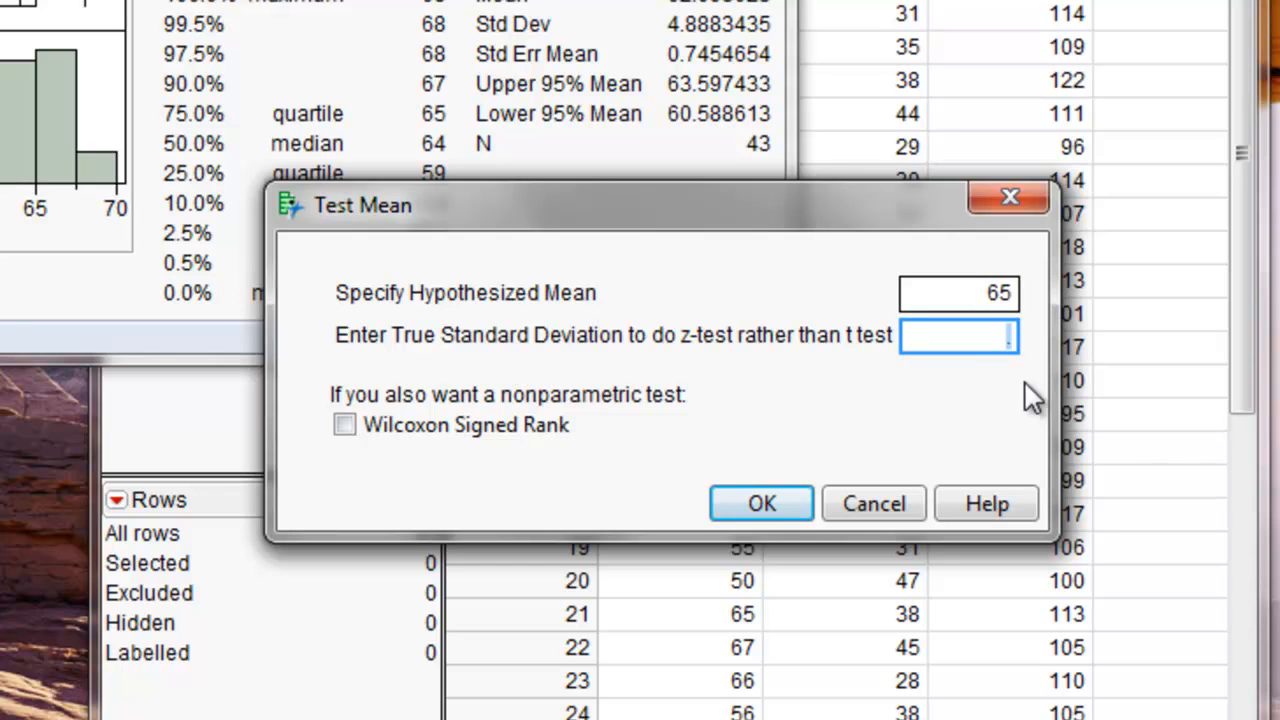
{"action": "type", "text": "3"}
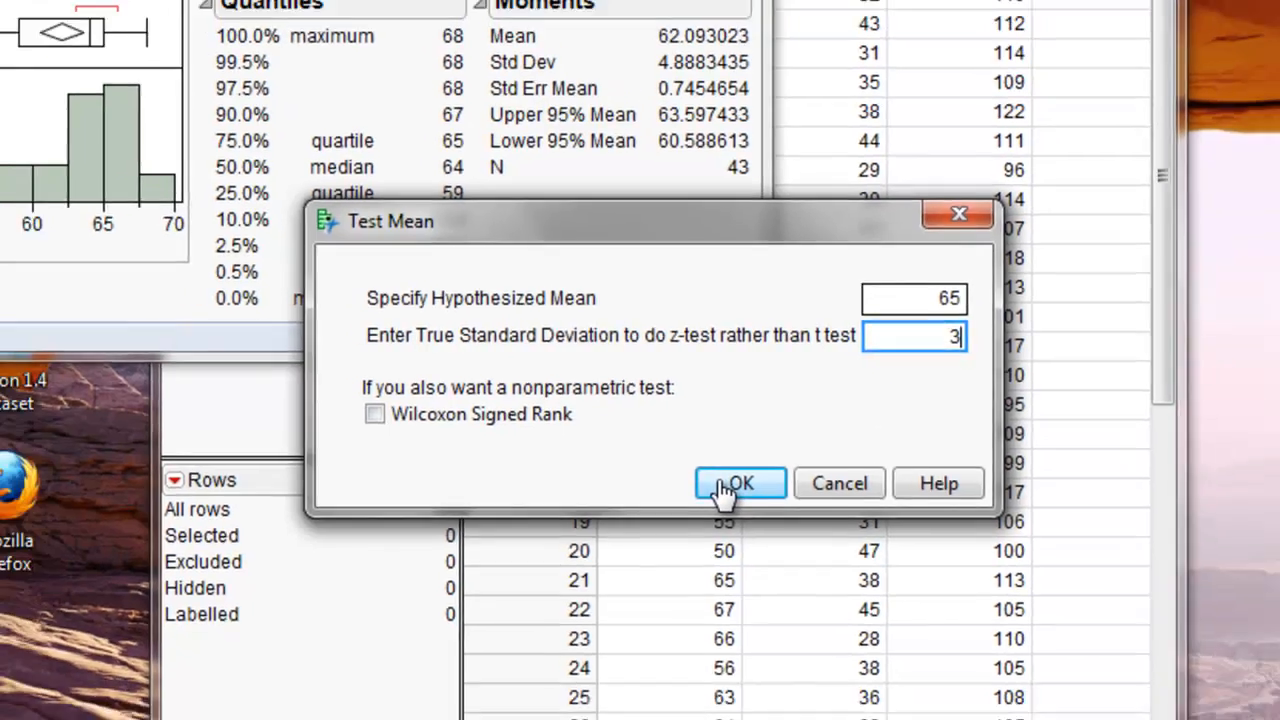
{"action": "left_click", "coordinate": [740, 483]}
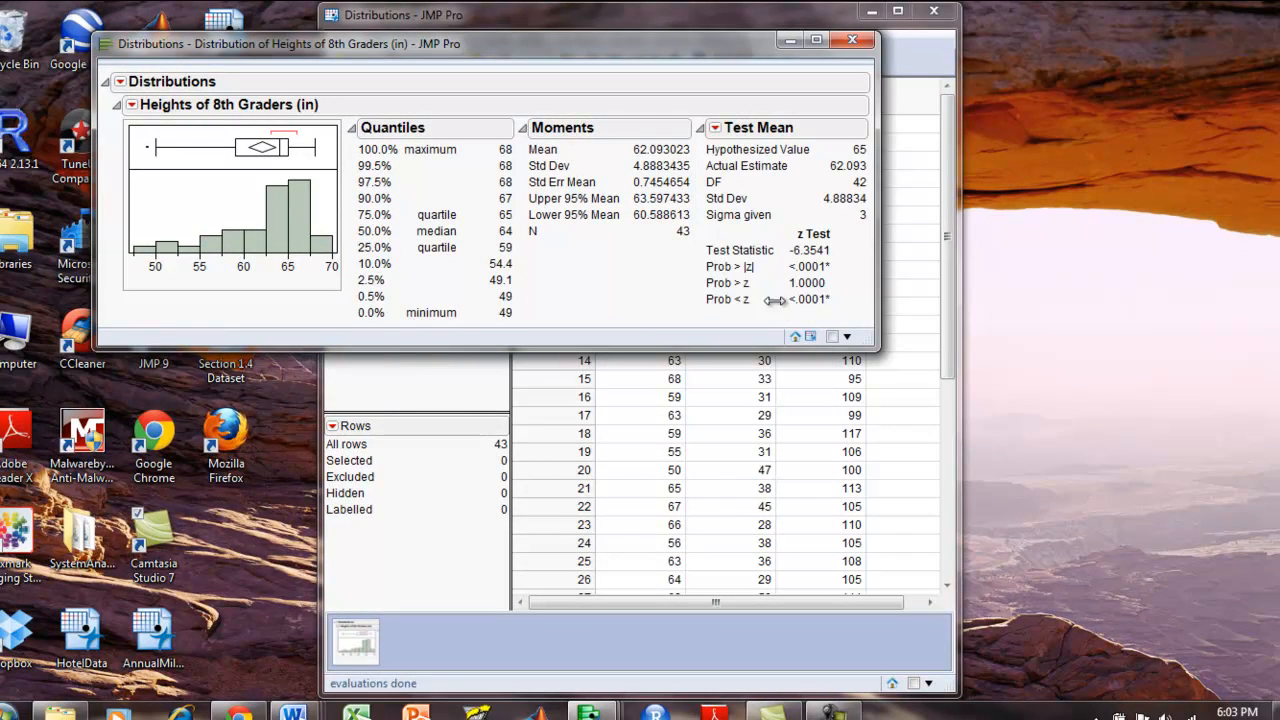
{"action": "mouse_move", "coordinate": [705, 308]}
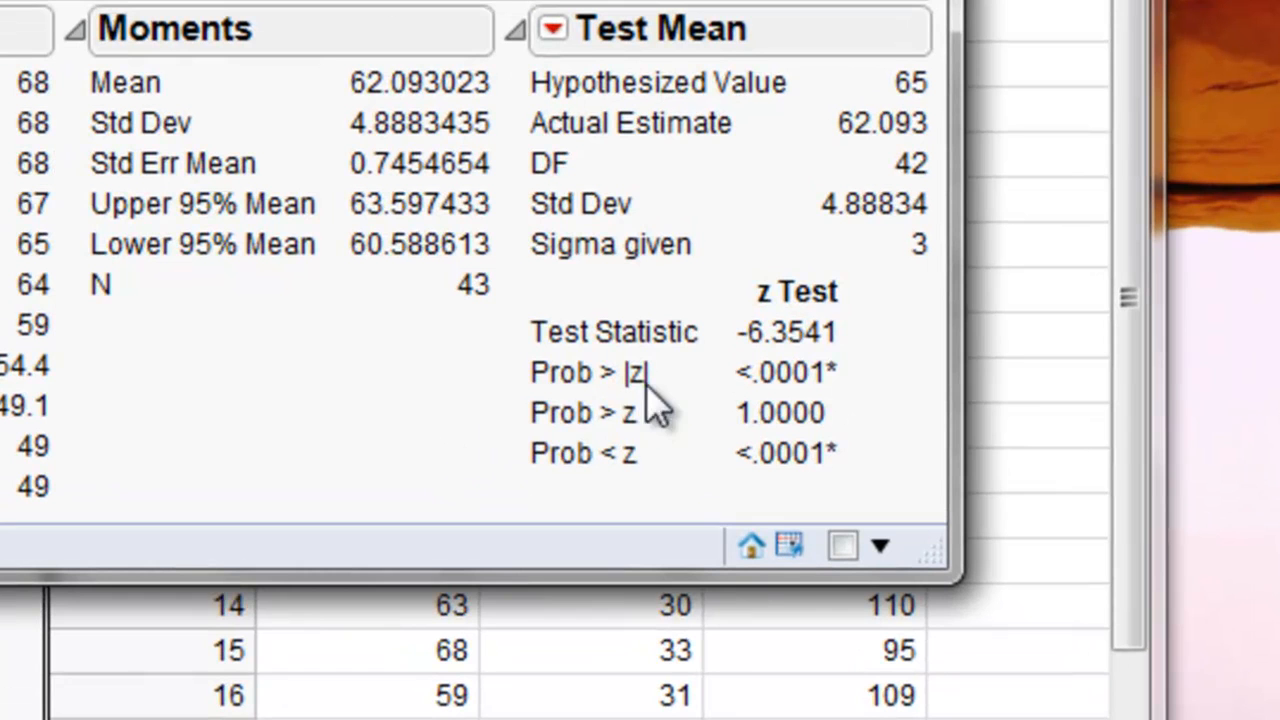
{"action": "mouse_move", "coordinate": [570, 395]}
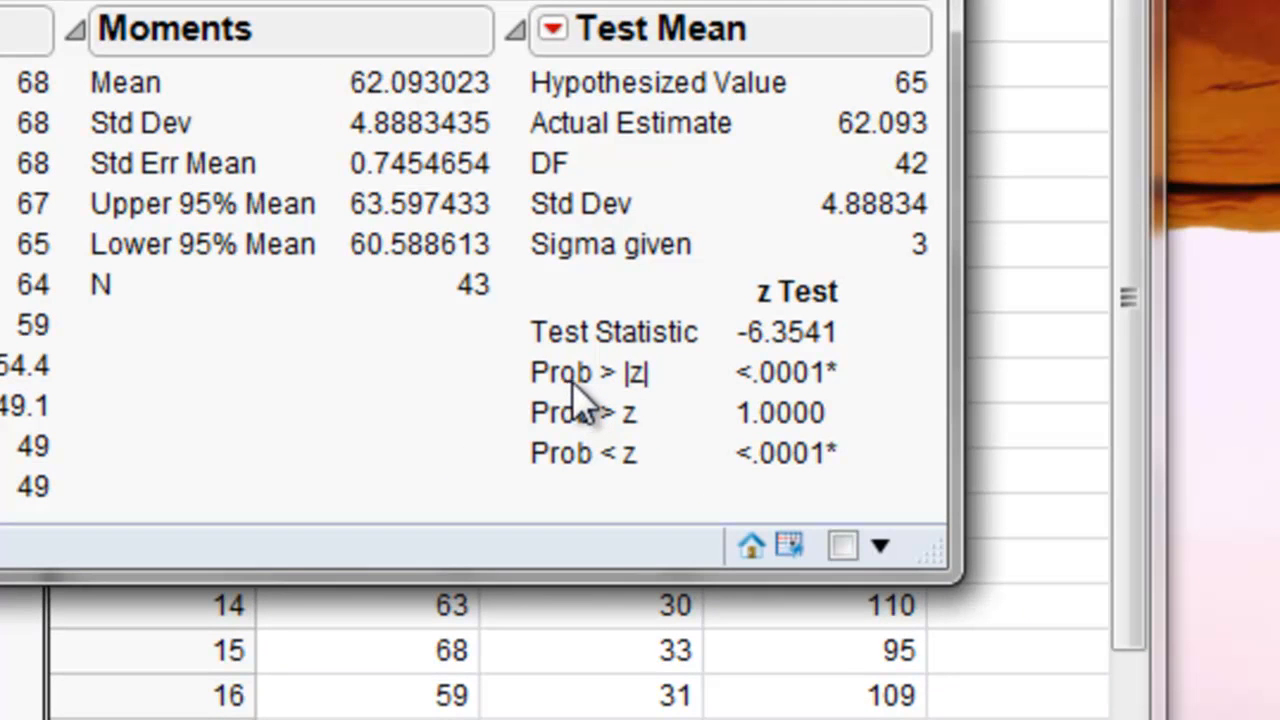
{"action": "mouse_move", "coordinate": [560, 405]}
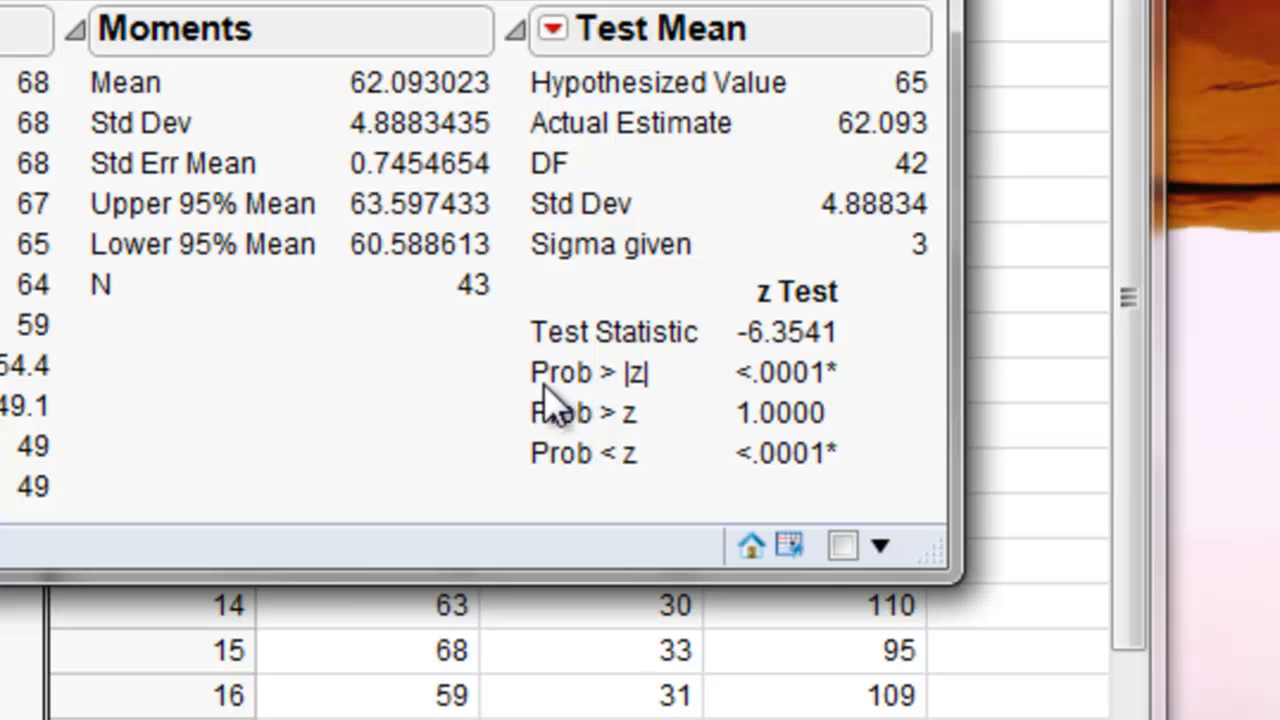
{"action": "mouse_move", "coordinate": [820, 410]}
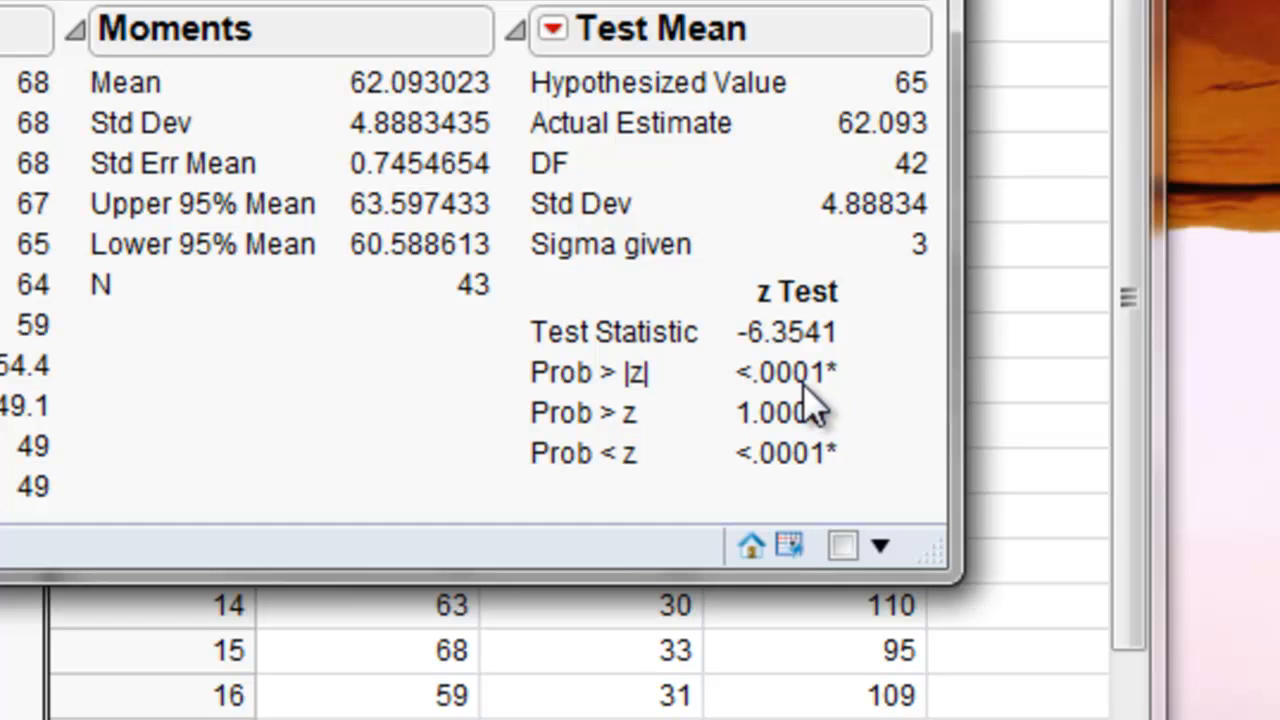
{"action": "mouse_move", "coordinate": [810, 435]}
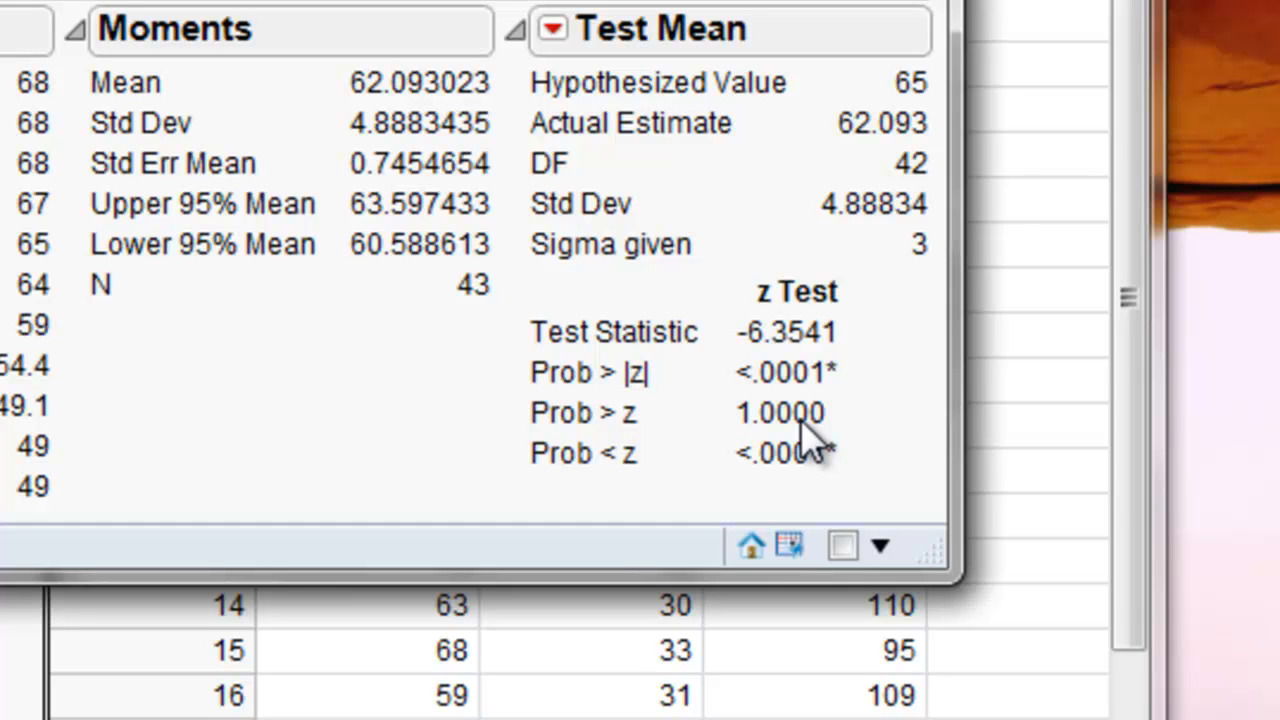
{"action": "mouse_move", "coordinate": [758, 490]}
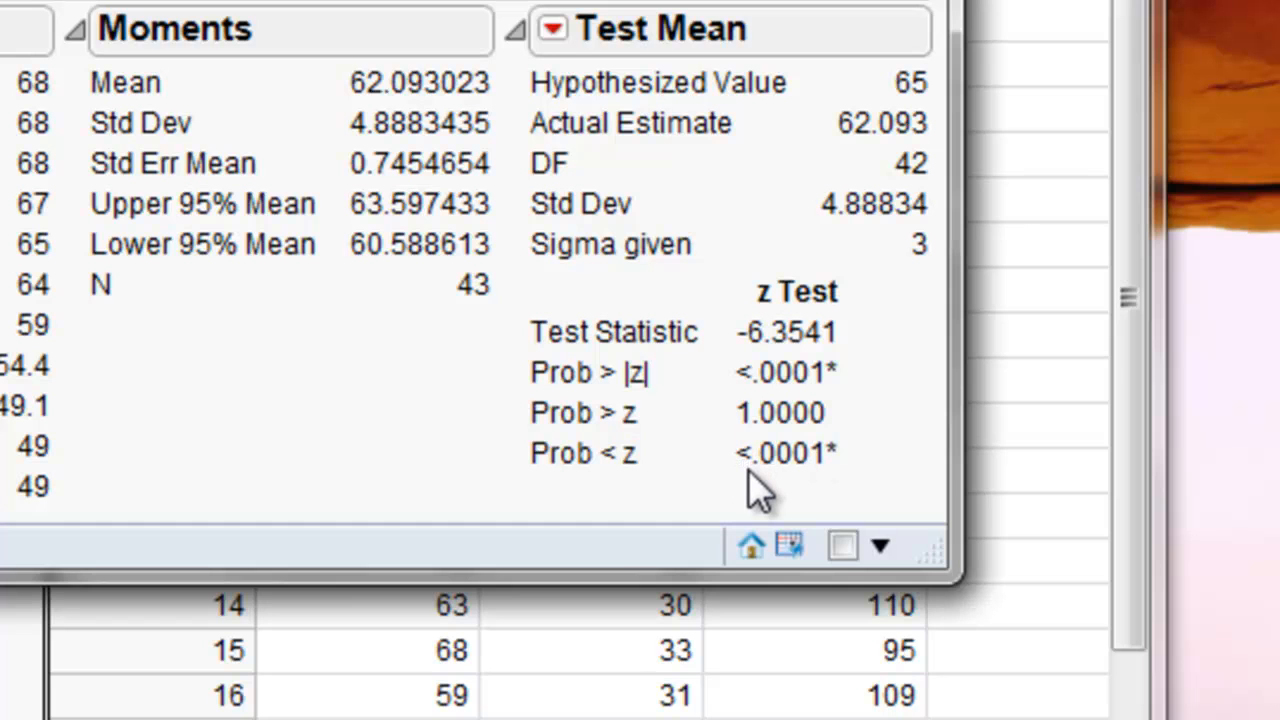